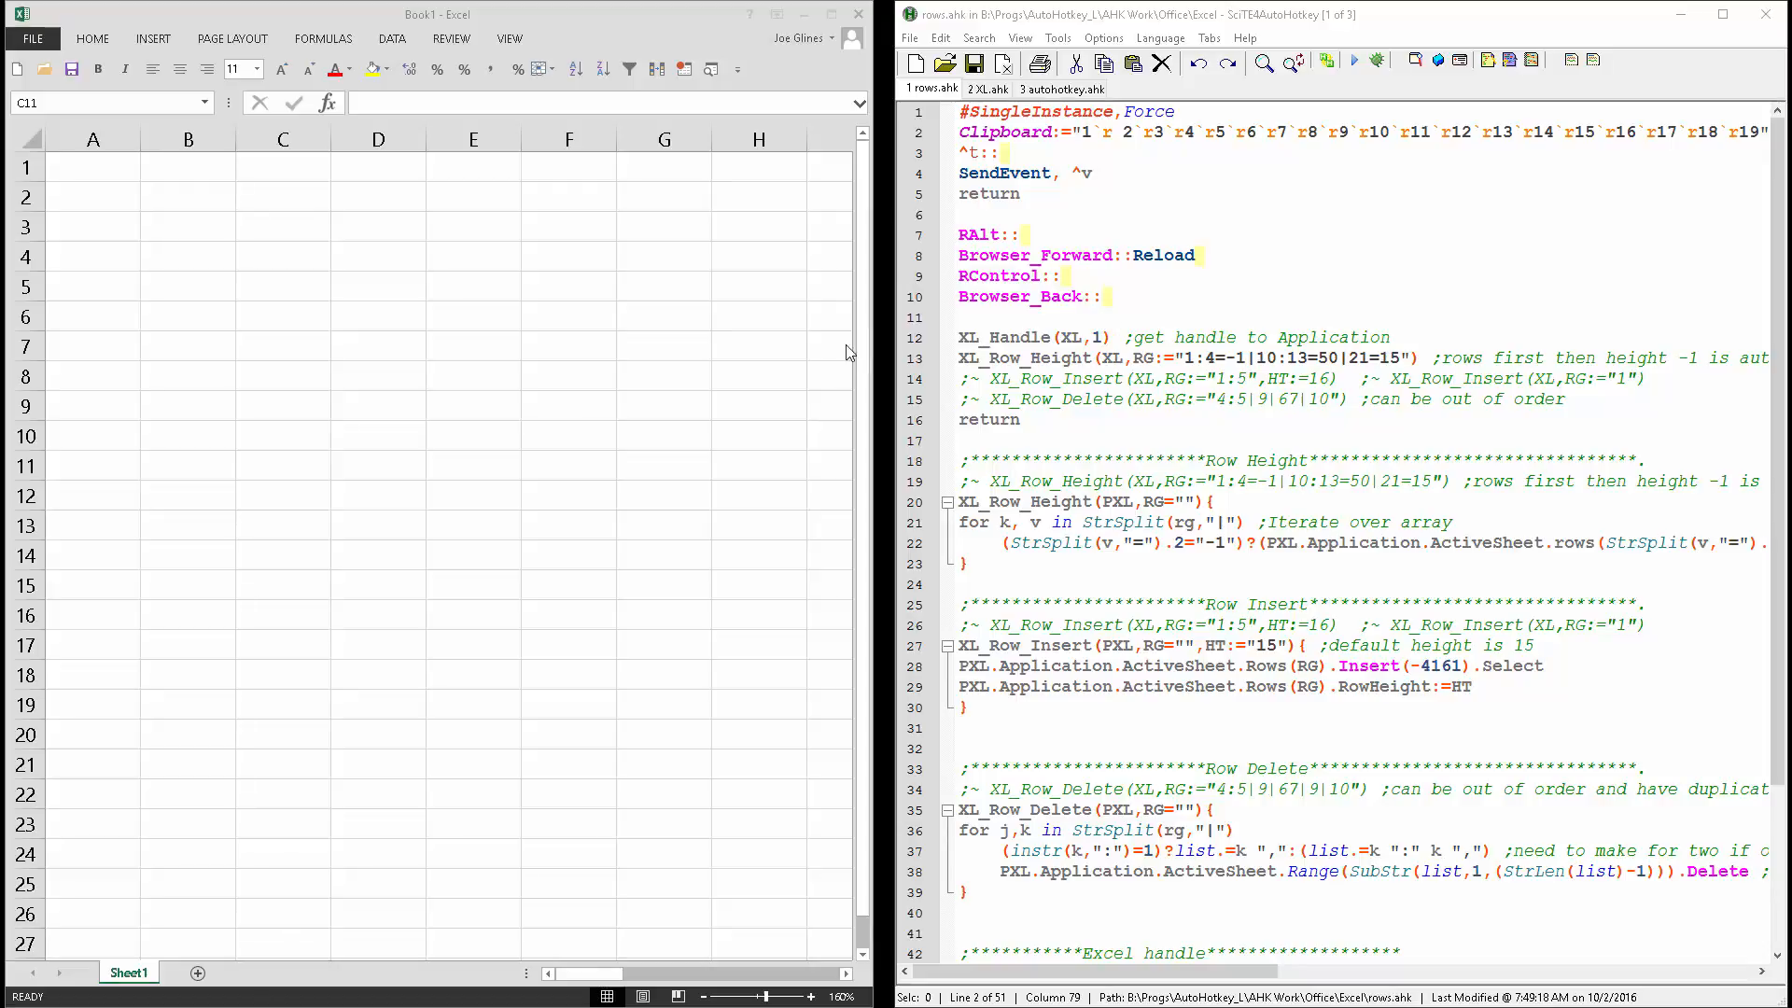
pyautogui.moveTo(299, 360)
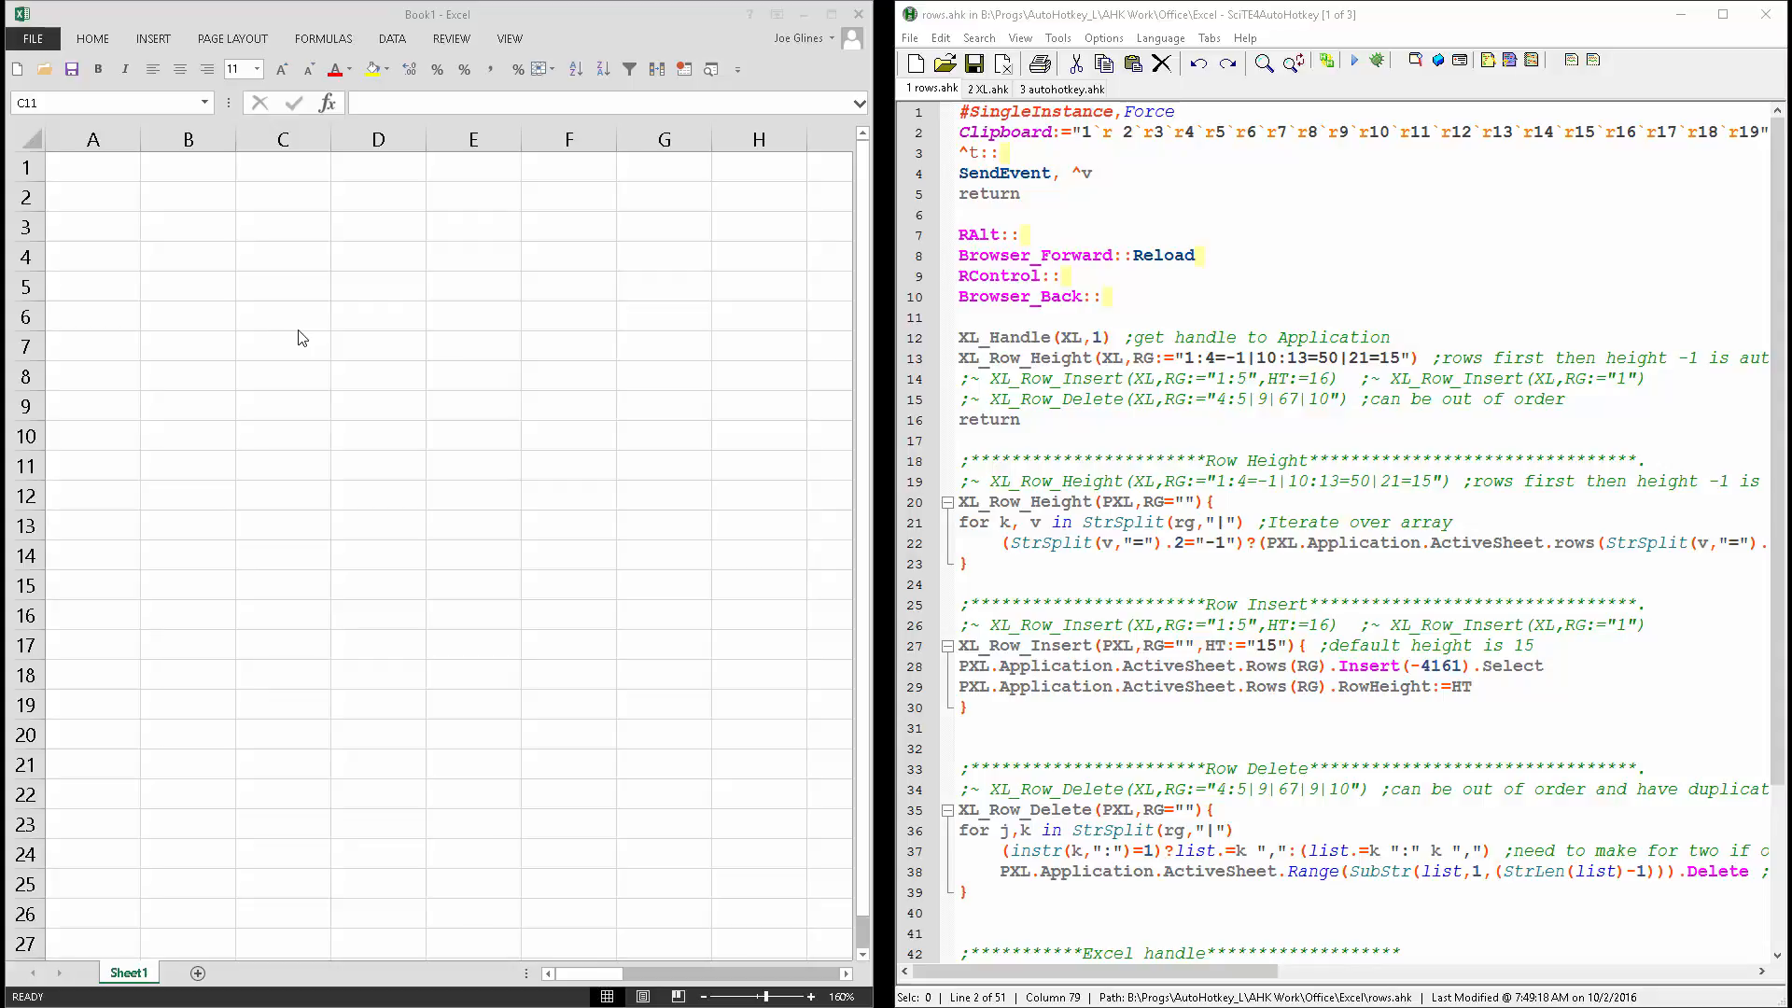
pyautogui.moveTo(366, 278)
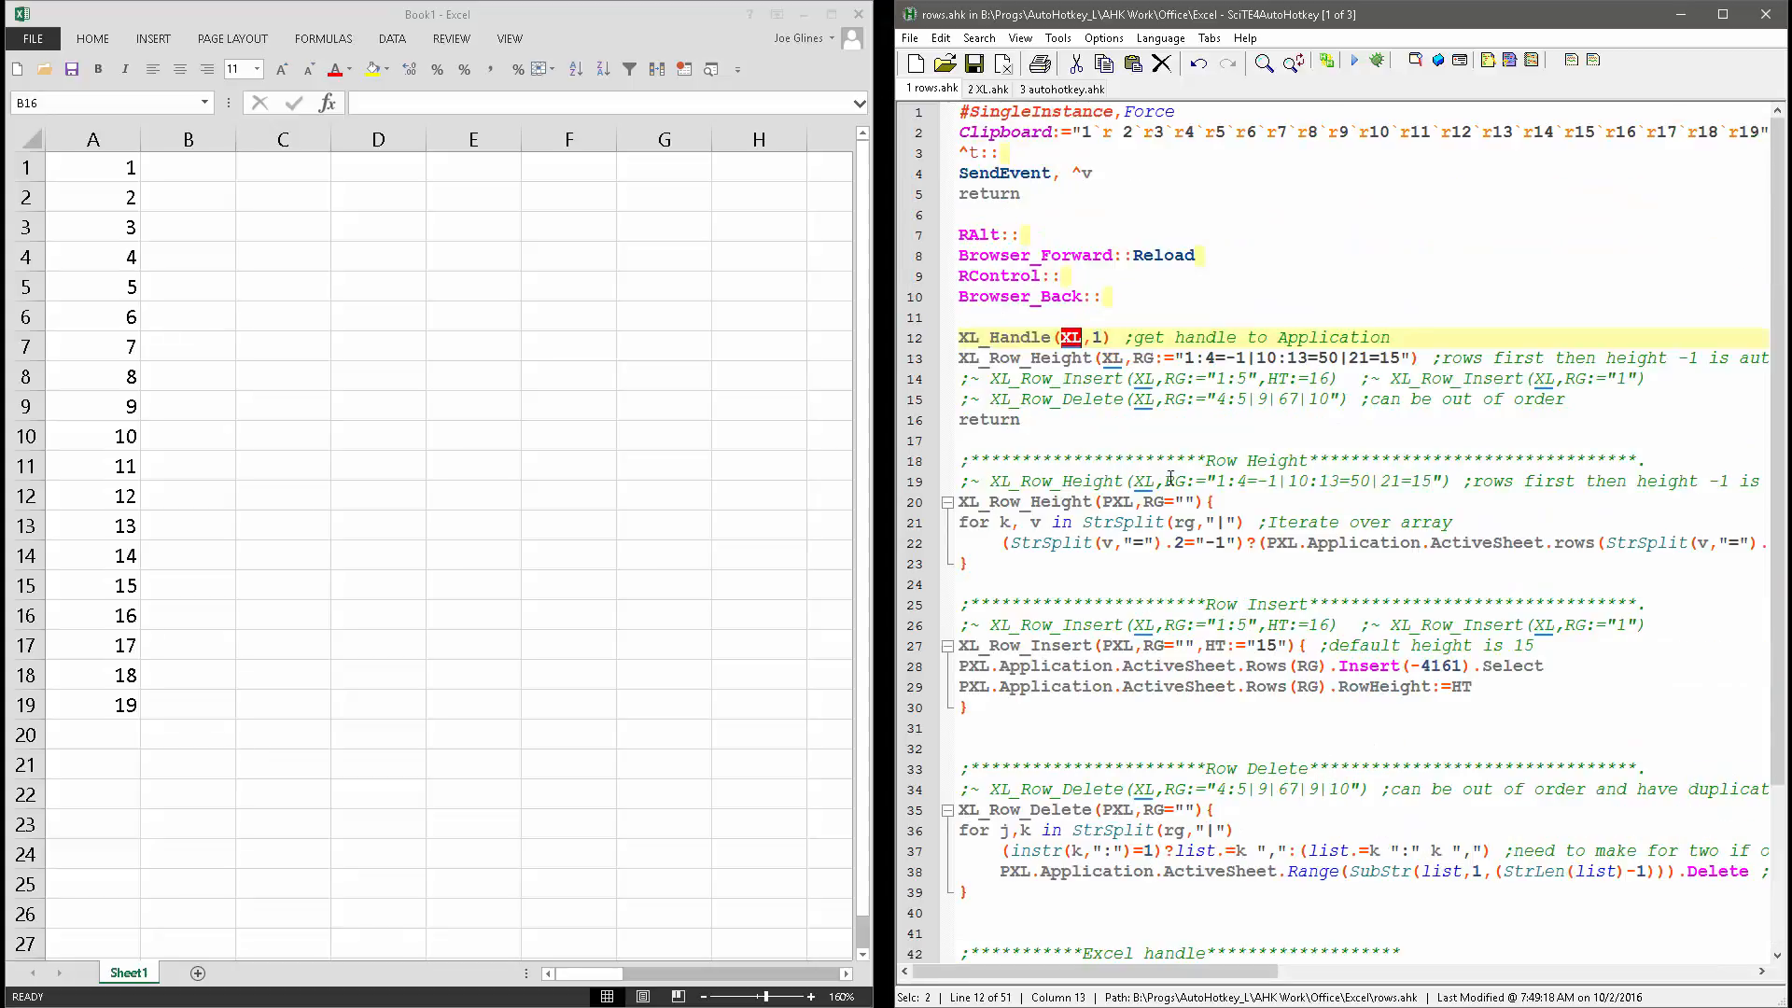
pyautogui.moveTo(668, 524)
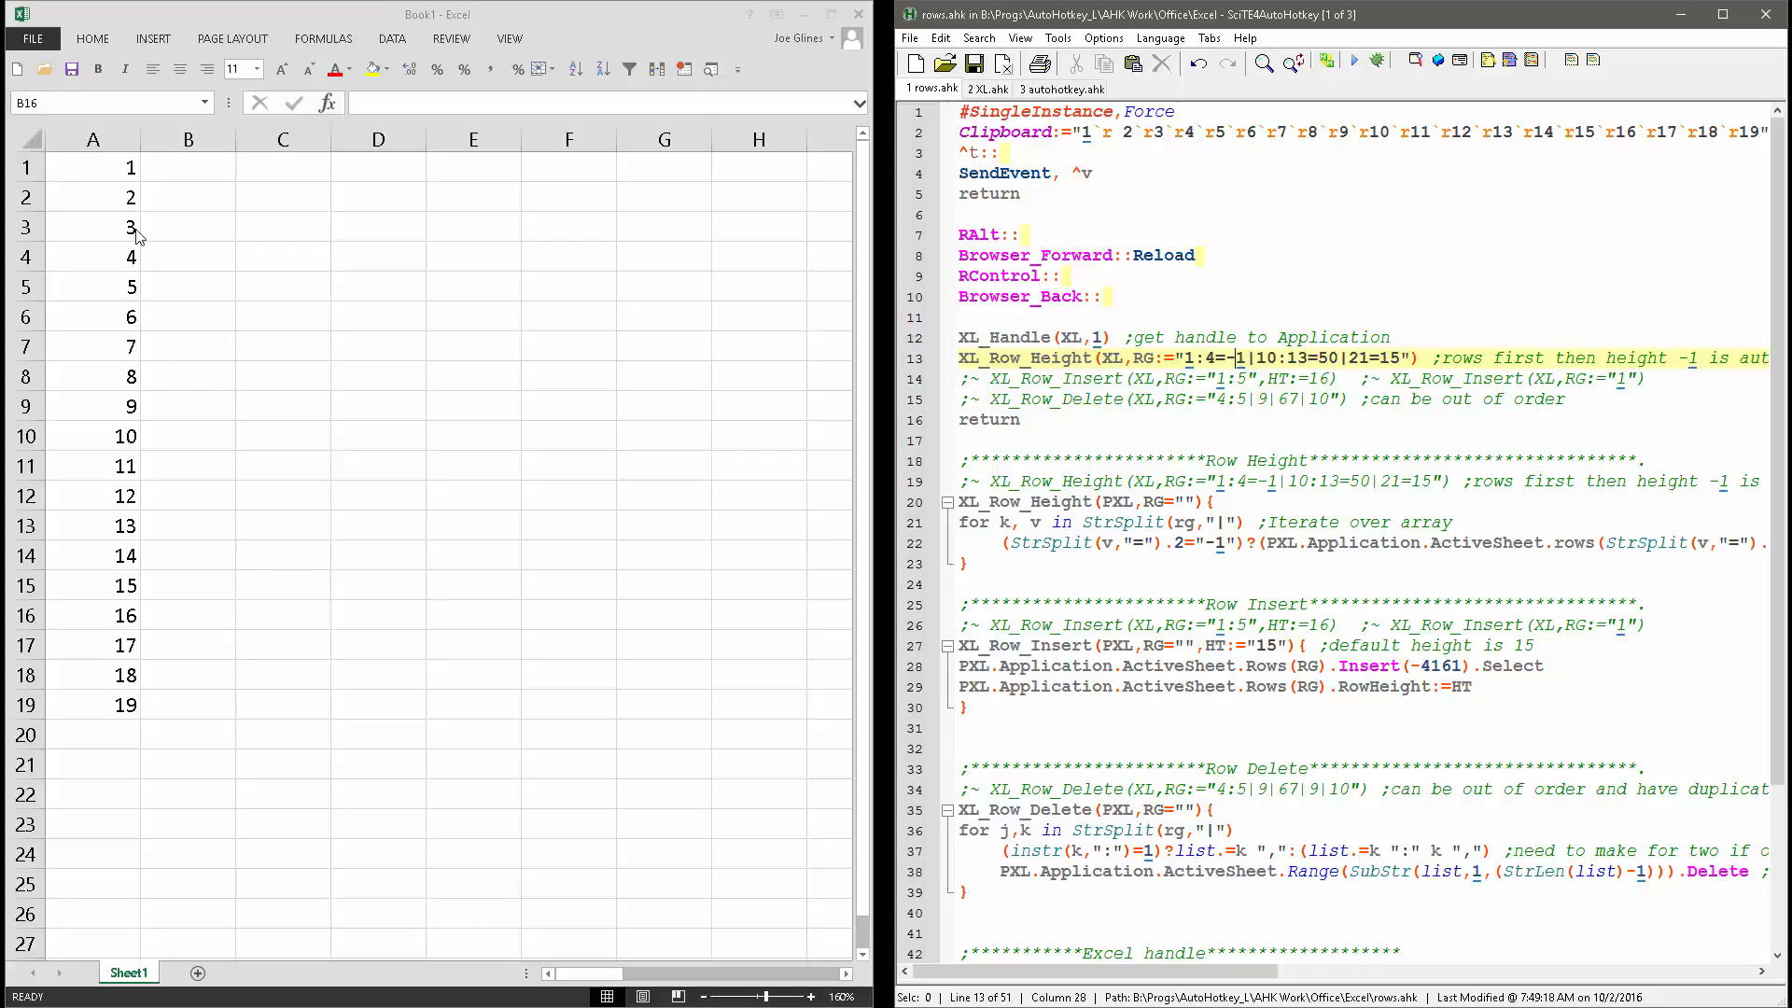
# Run the XL_Row_Height call to make Excel rows 10 through 13 taller.
pyautogui.click(25, 167)
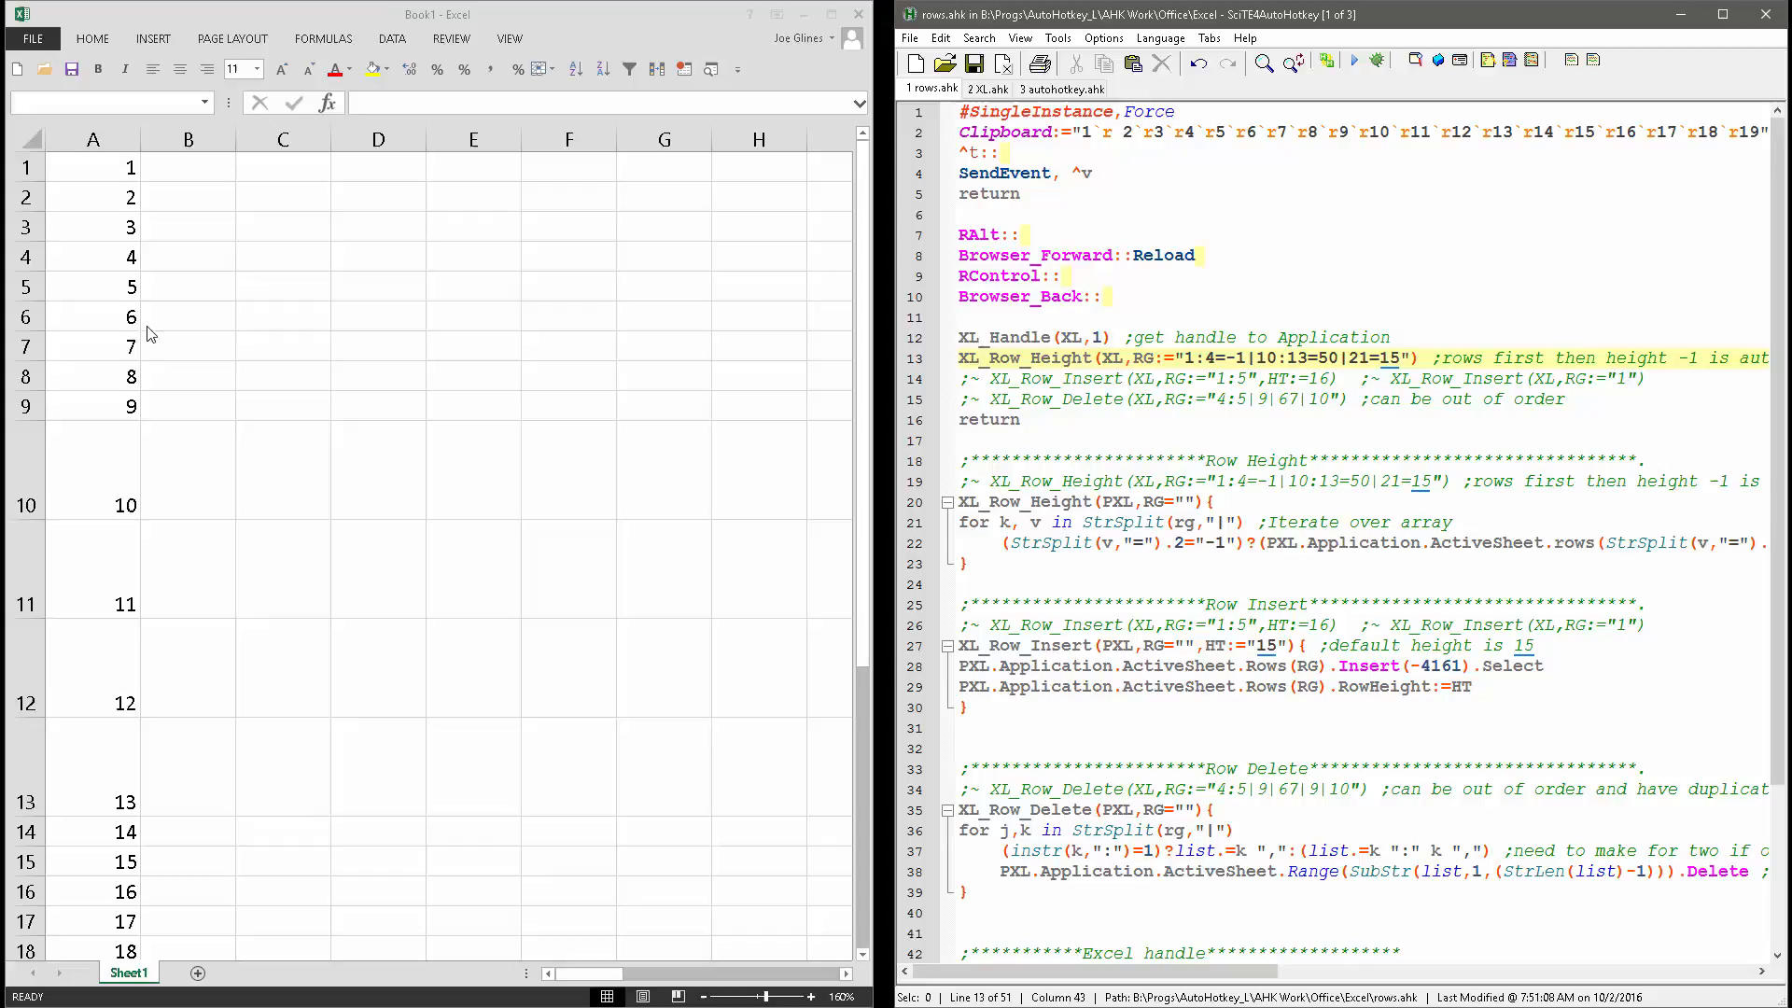
pyautogui.moveTo(465, 414)
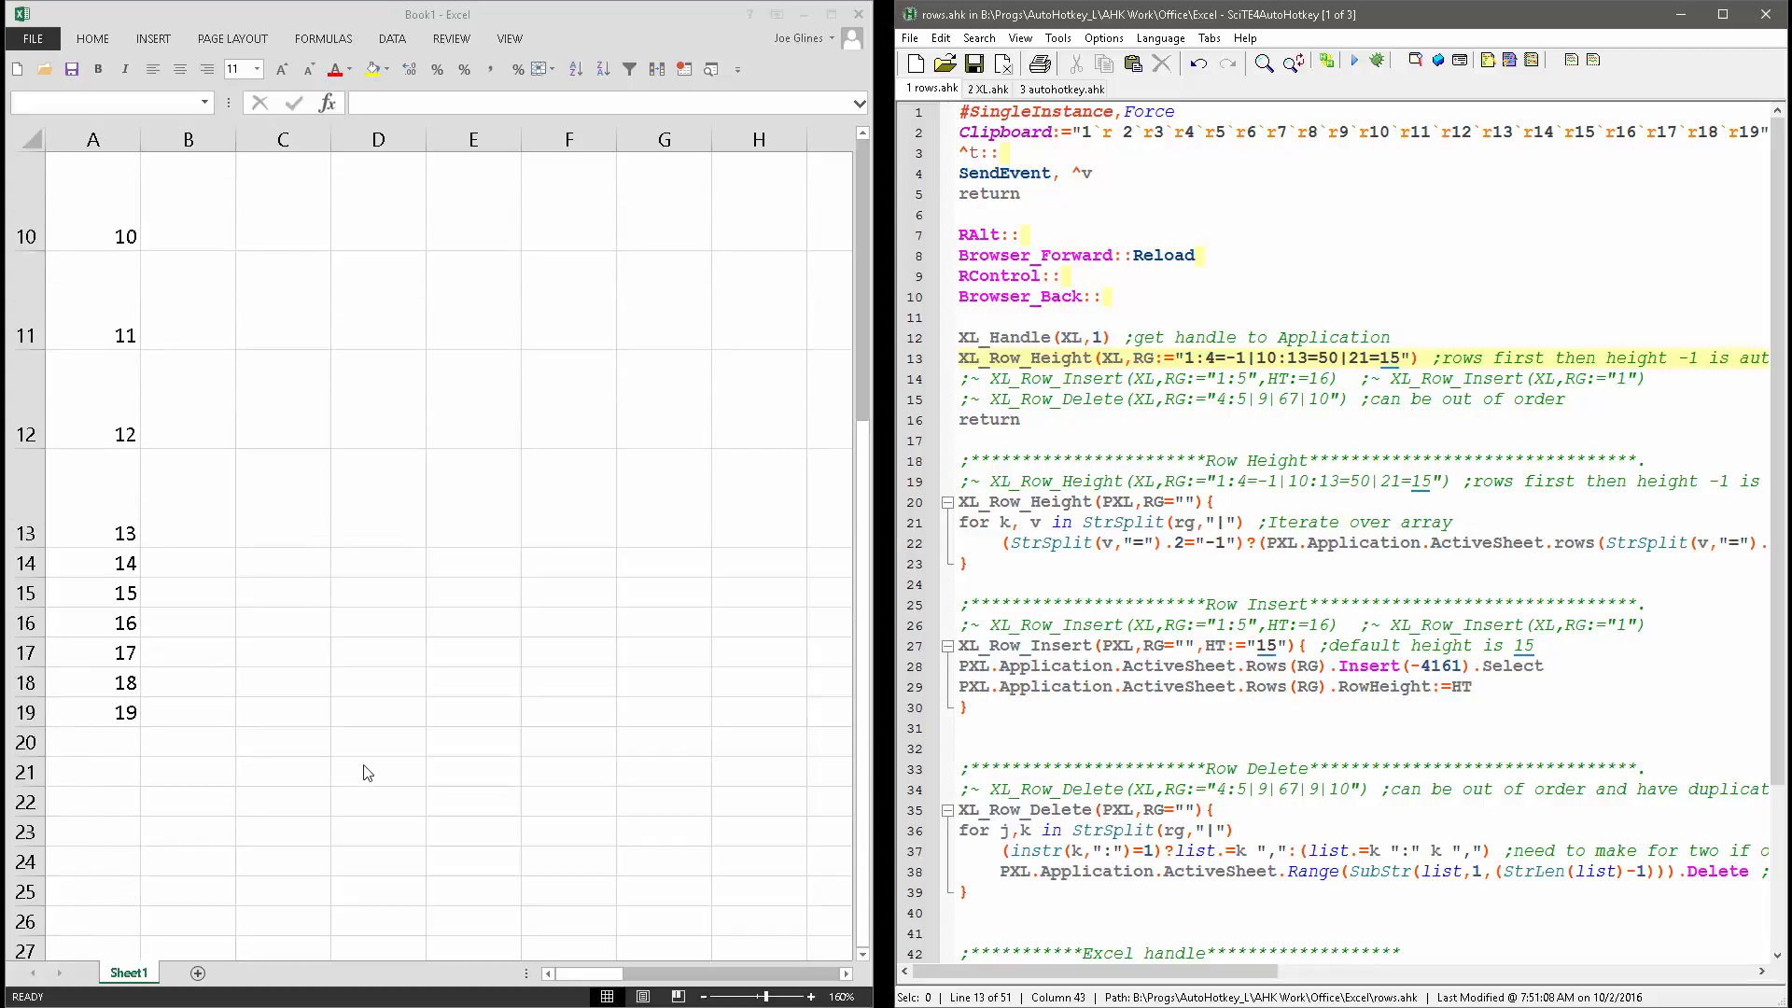
pyautogui.moveTo(1371, 447)
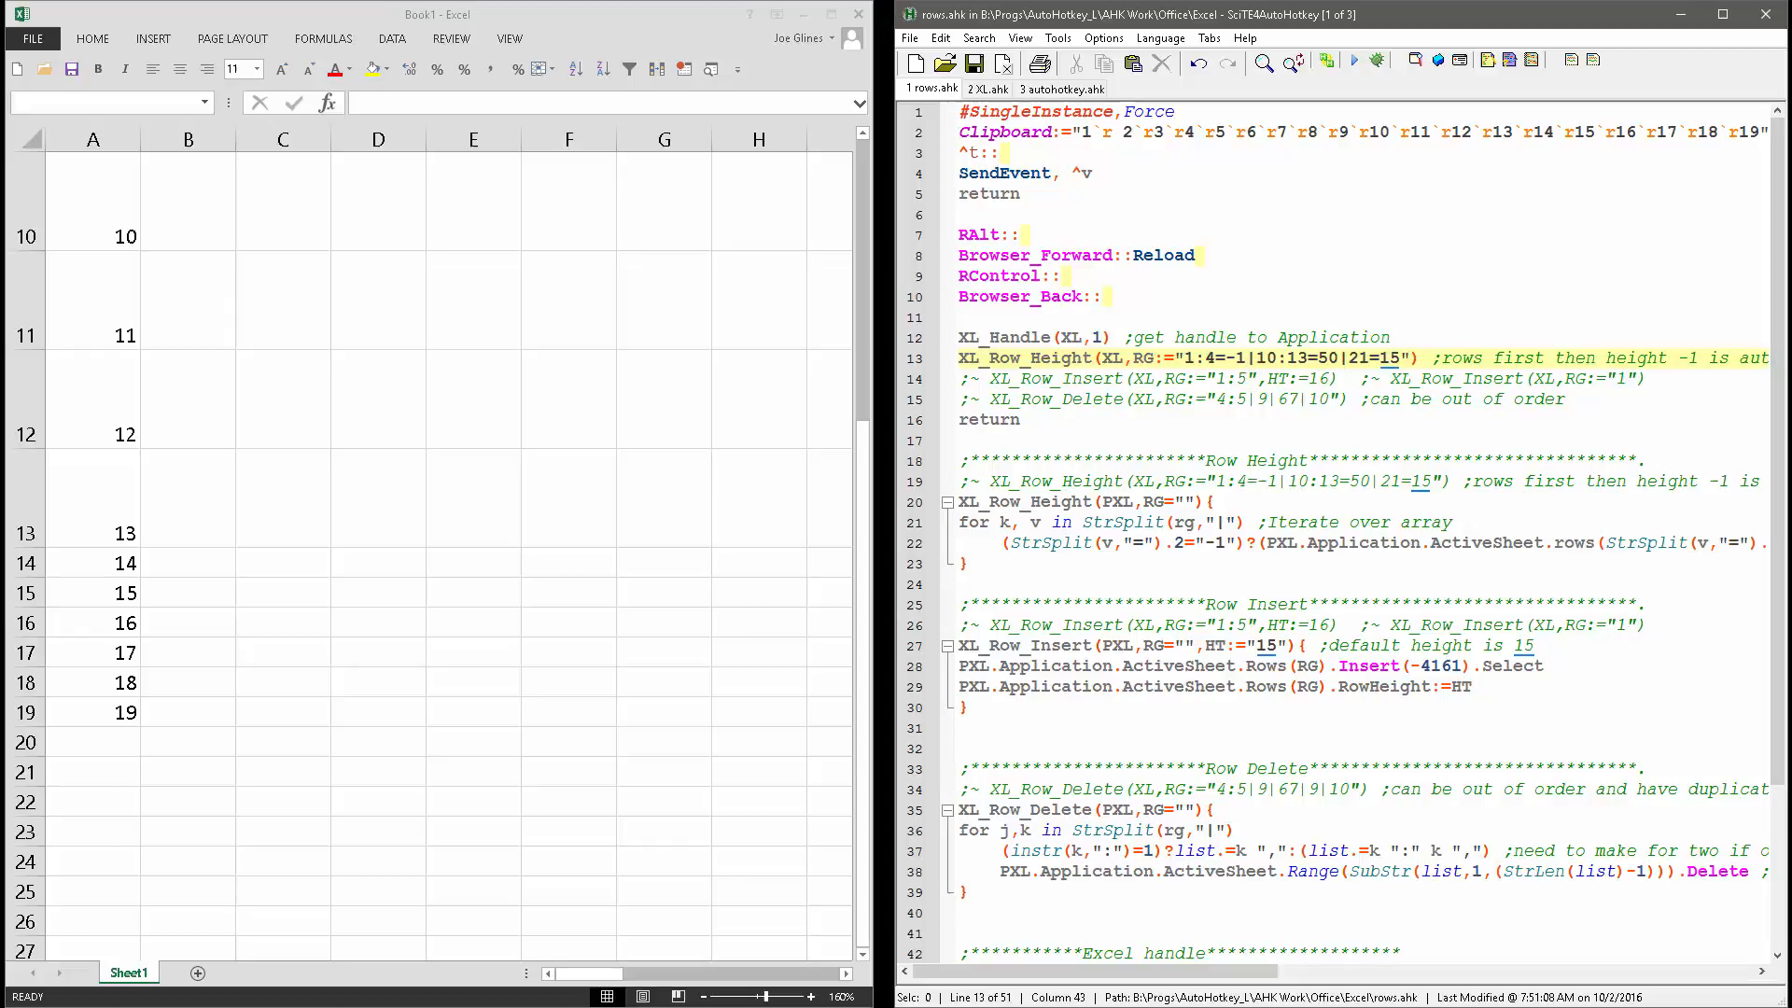
pyautogui.click(1187, 357)
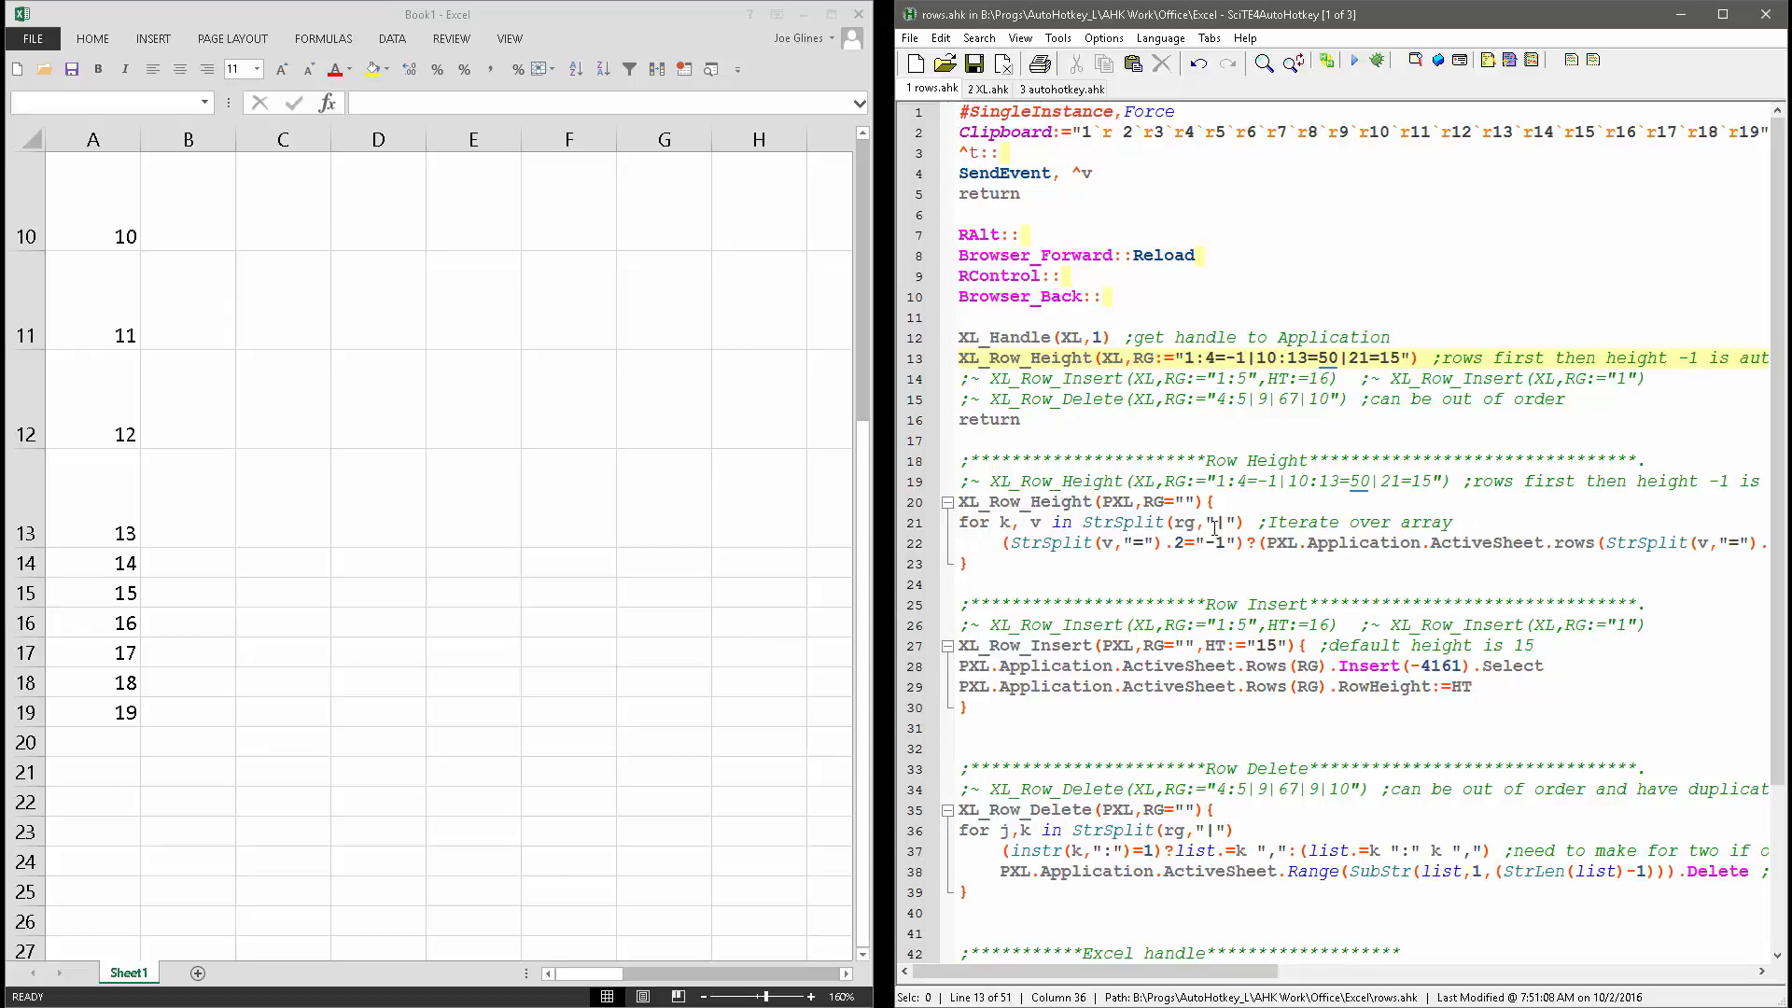
pyautogui.doubleClick(1183, 523)
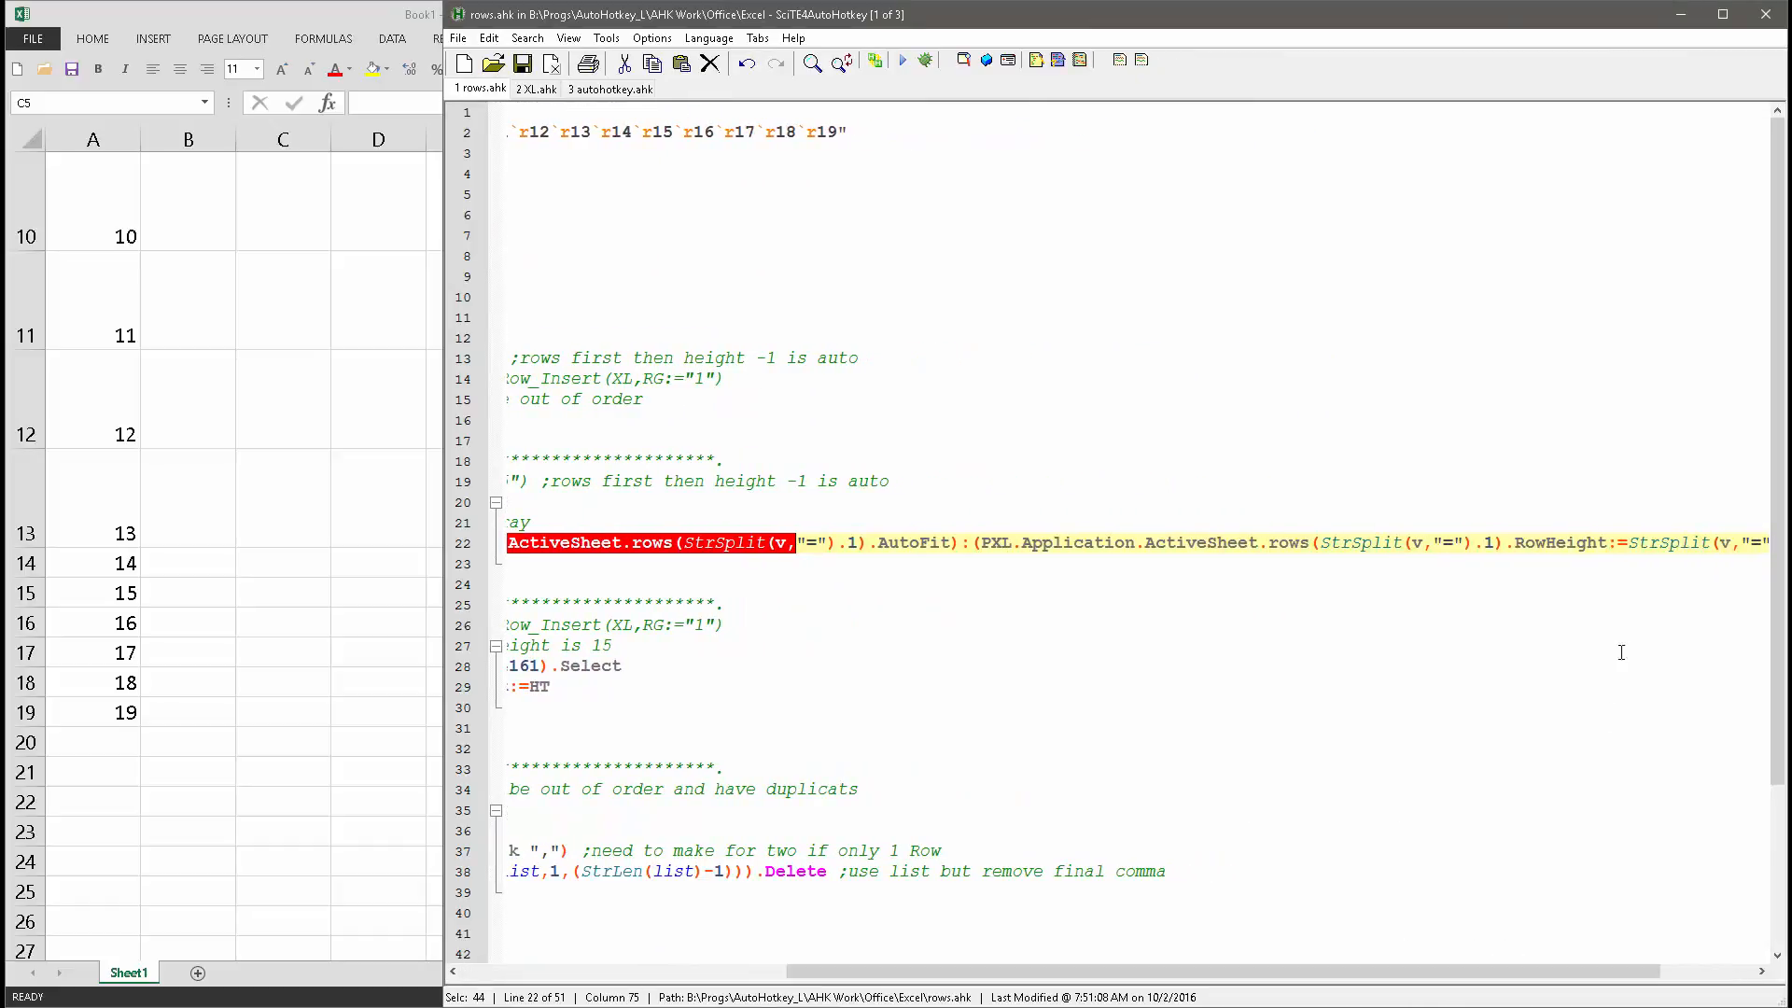
pyautogui.moveTo(1459, 979)
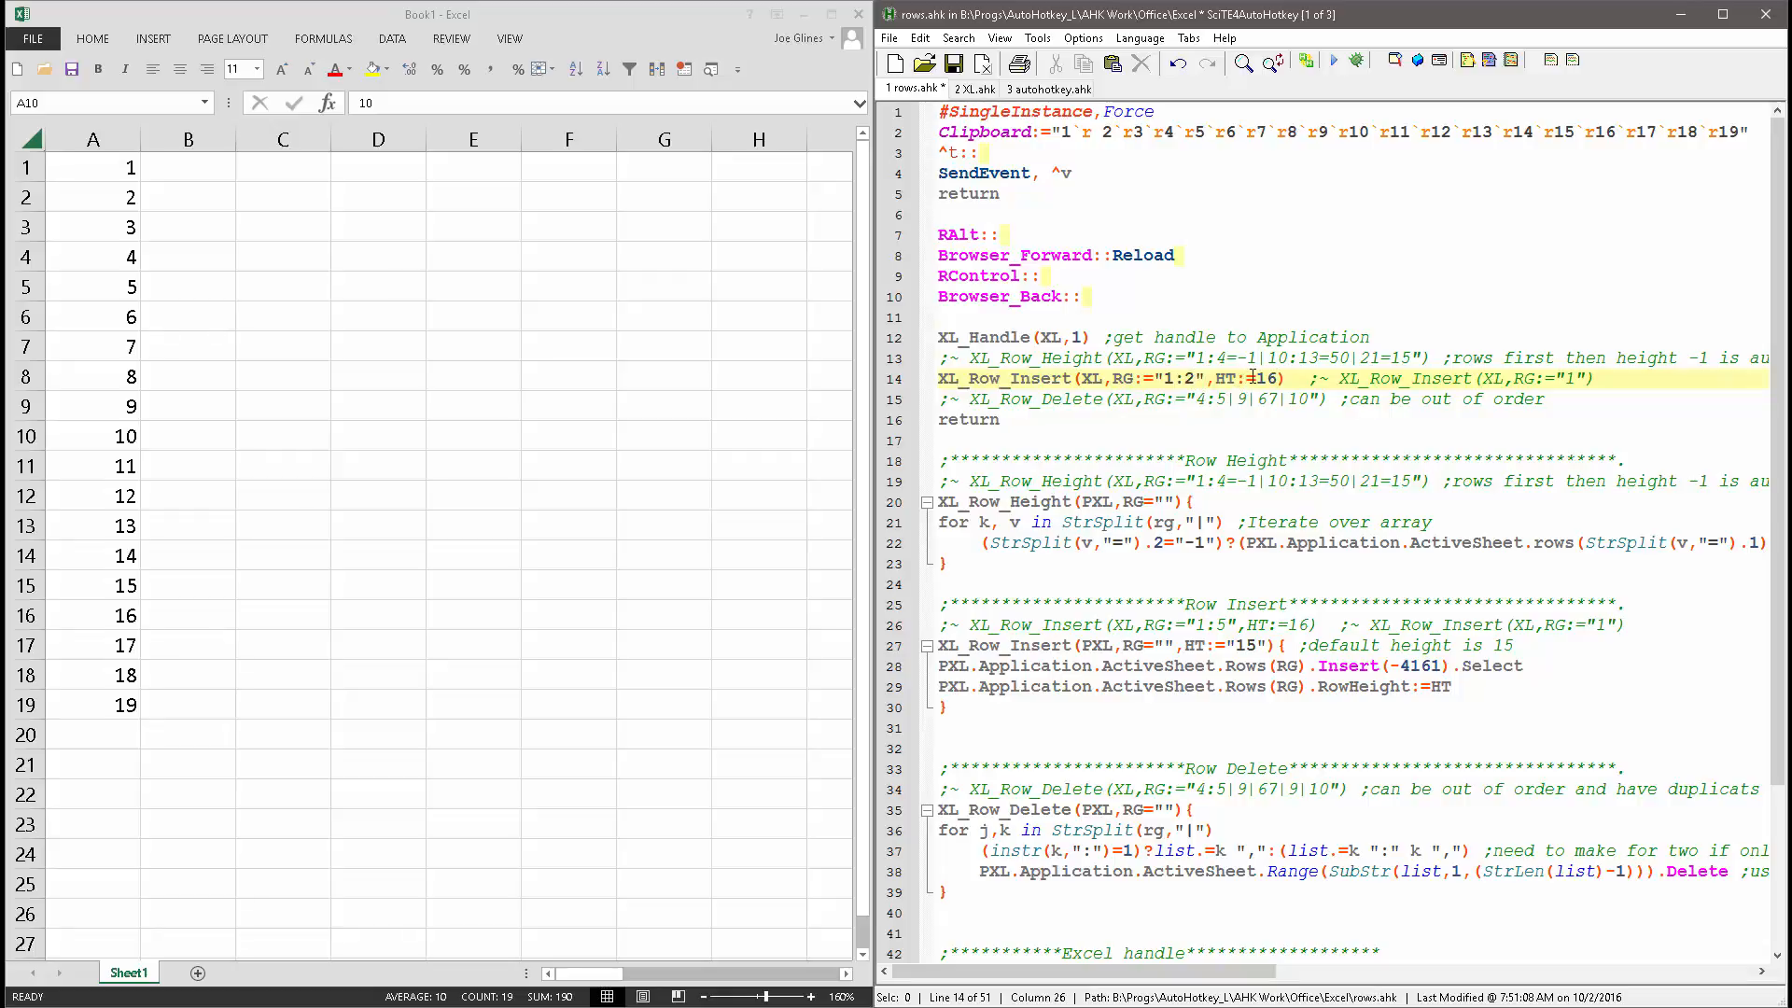
# Set the insert call to range 2:4 with height 26 and run it.
pyautogui.click(1308, 419)
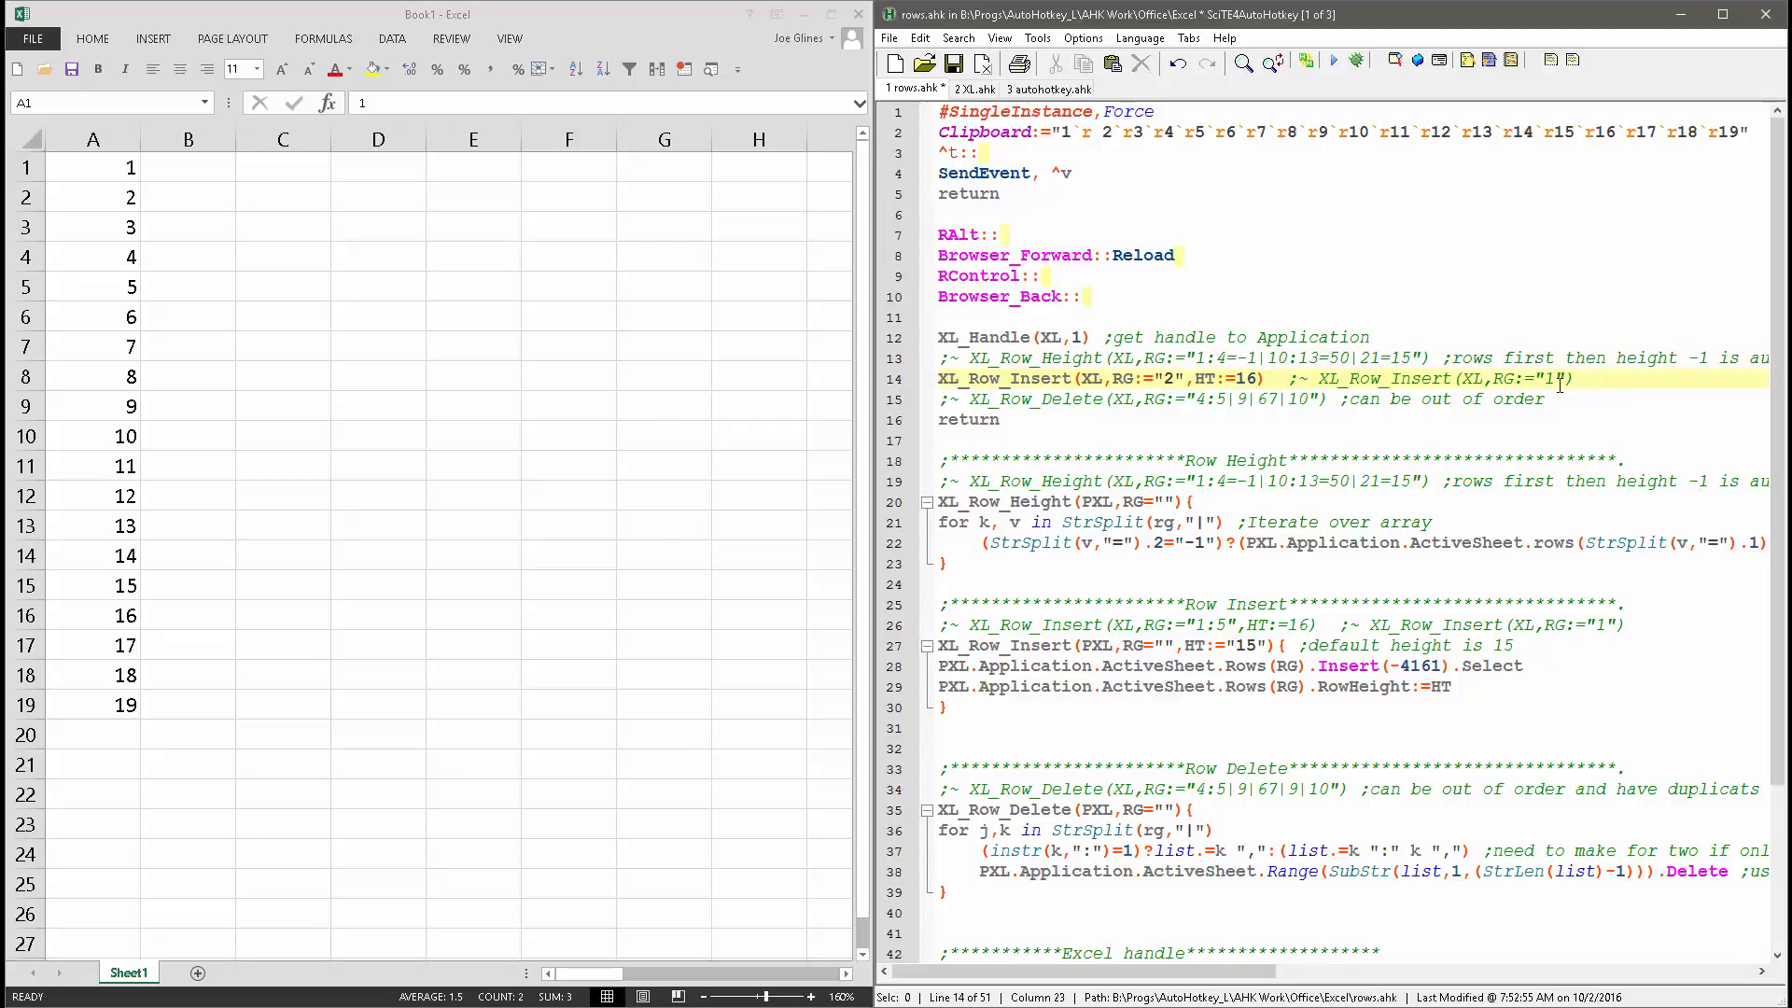
pyautogui.write(':4')
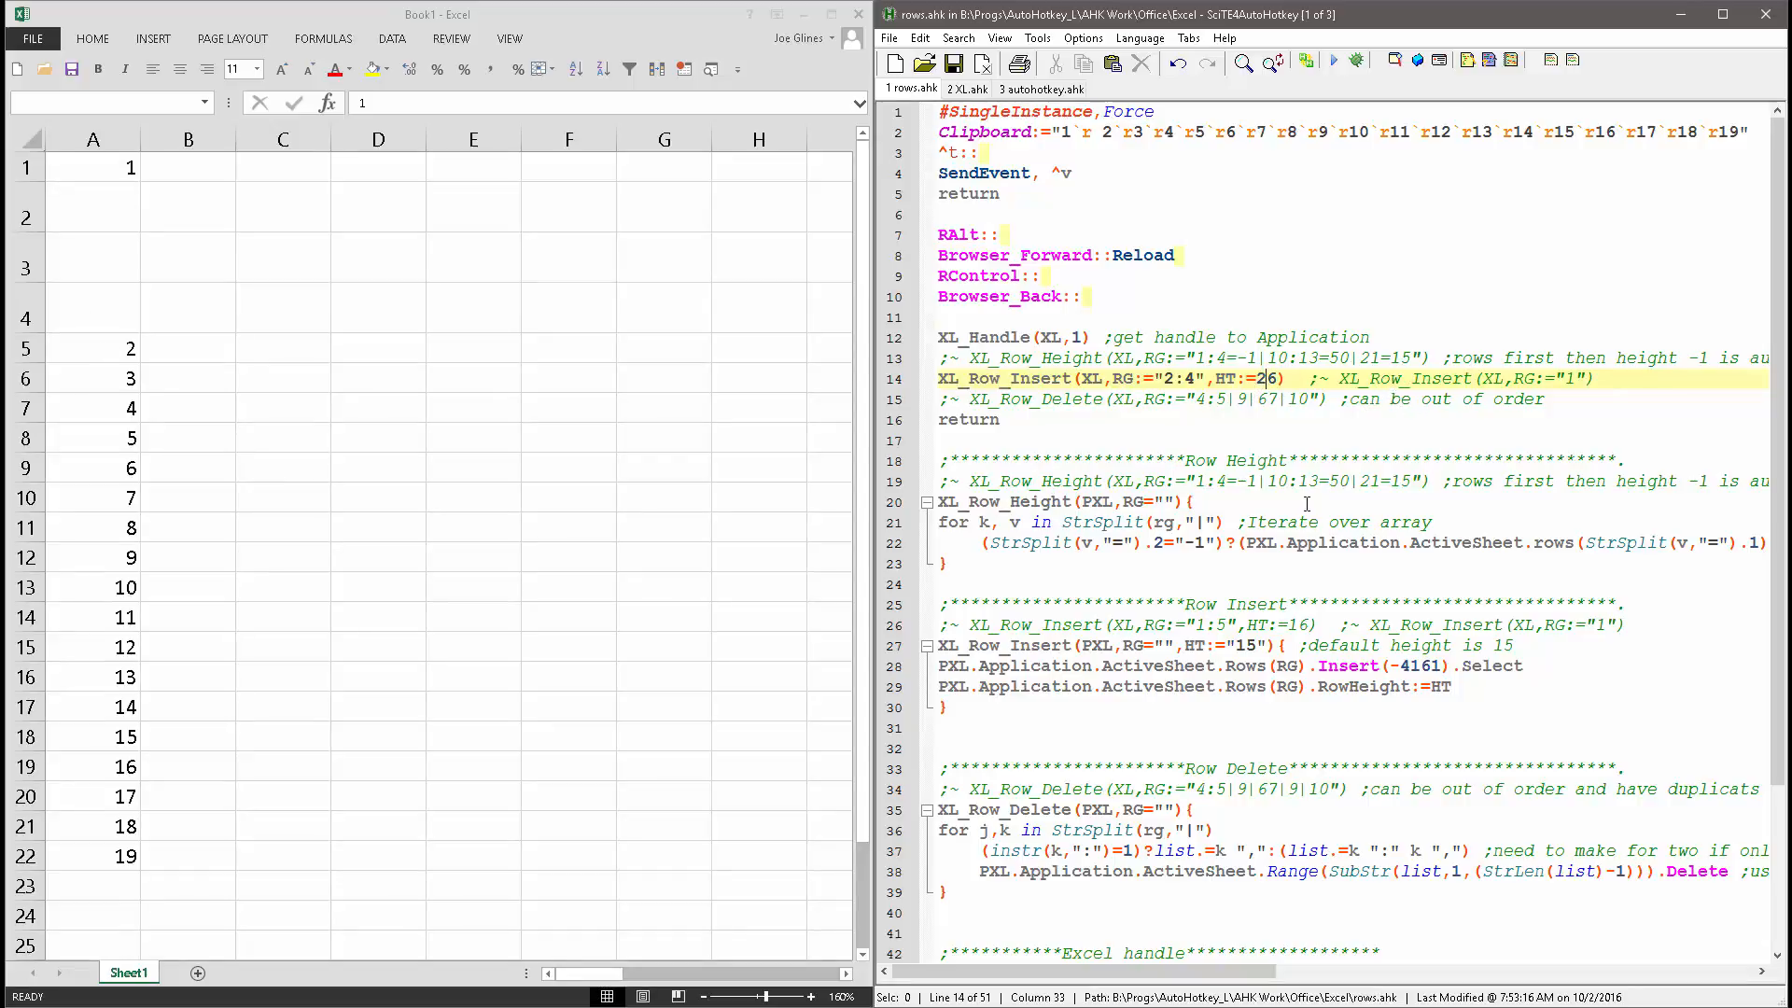
pyautogui.moveTo(1236, 674)
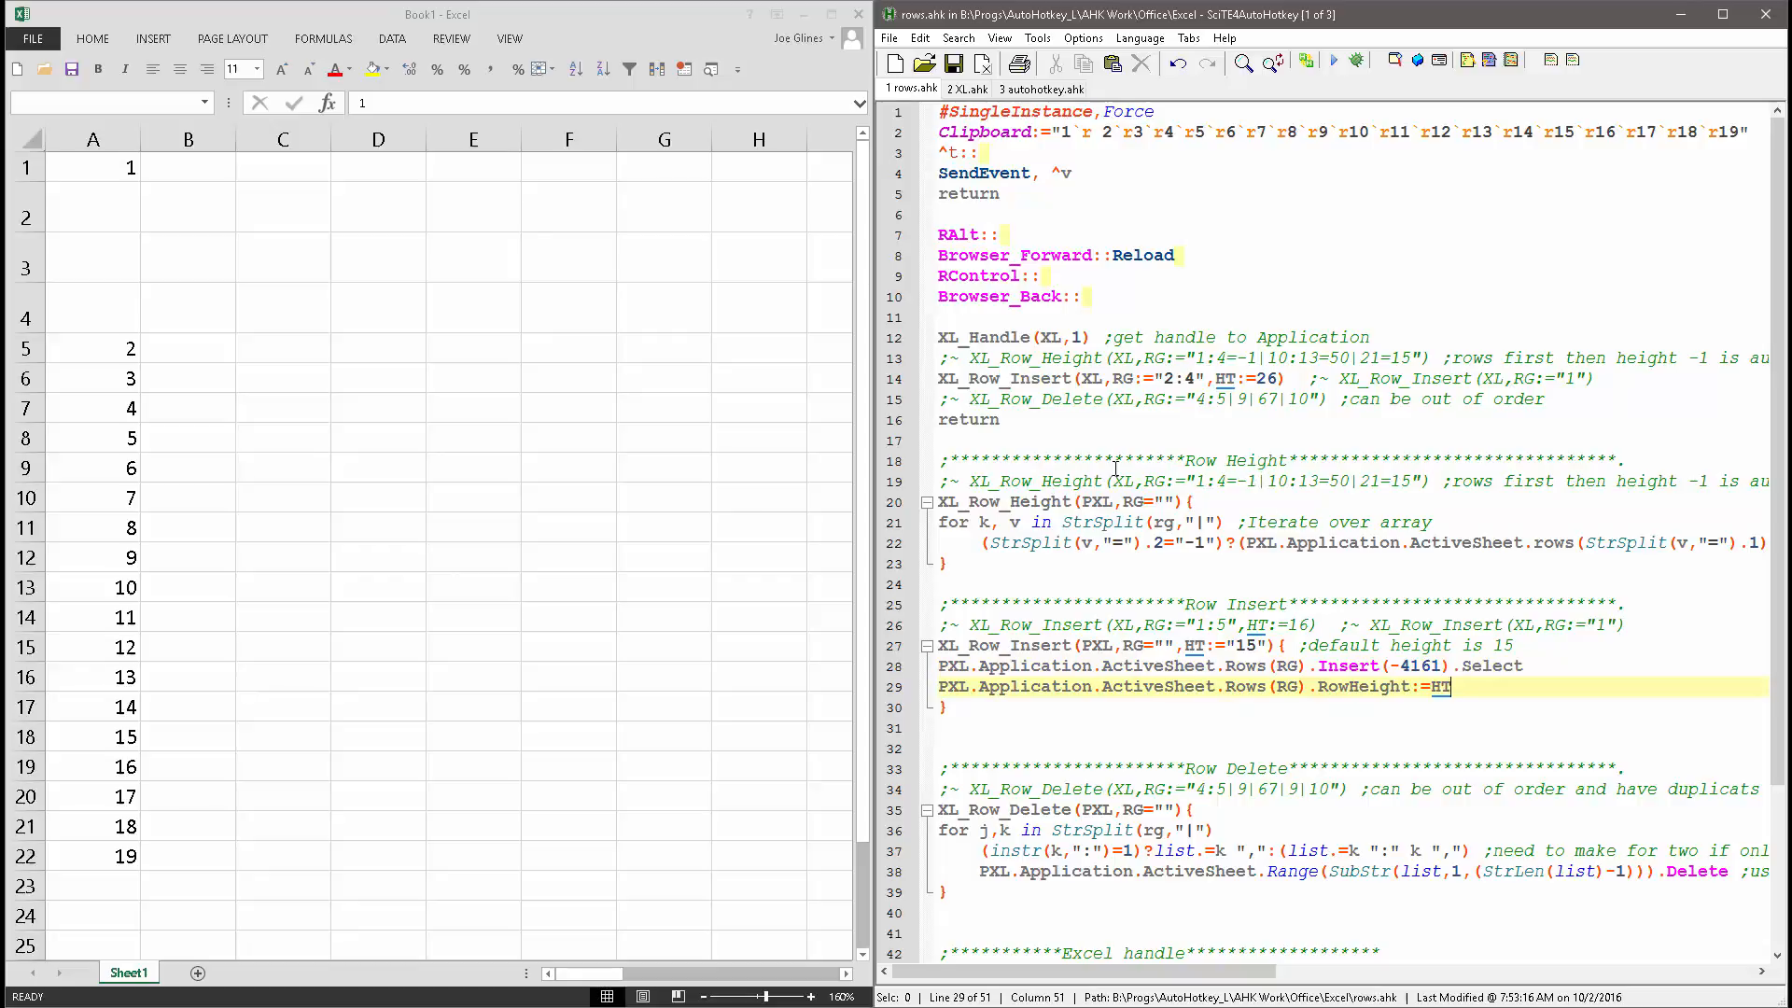
# Comment out XL_Row_Insert, enable XL_Row_Delete, and restore Excel numbers 1–19.
pyautogui.click(377, 437)
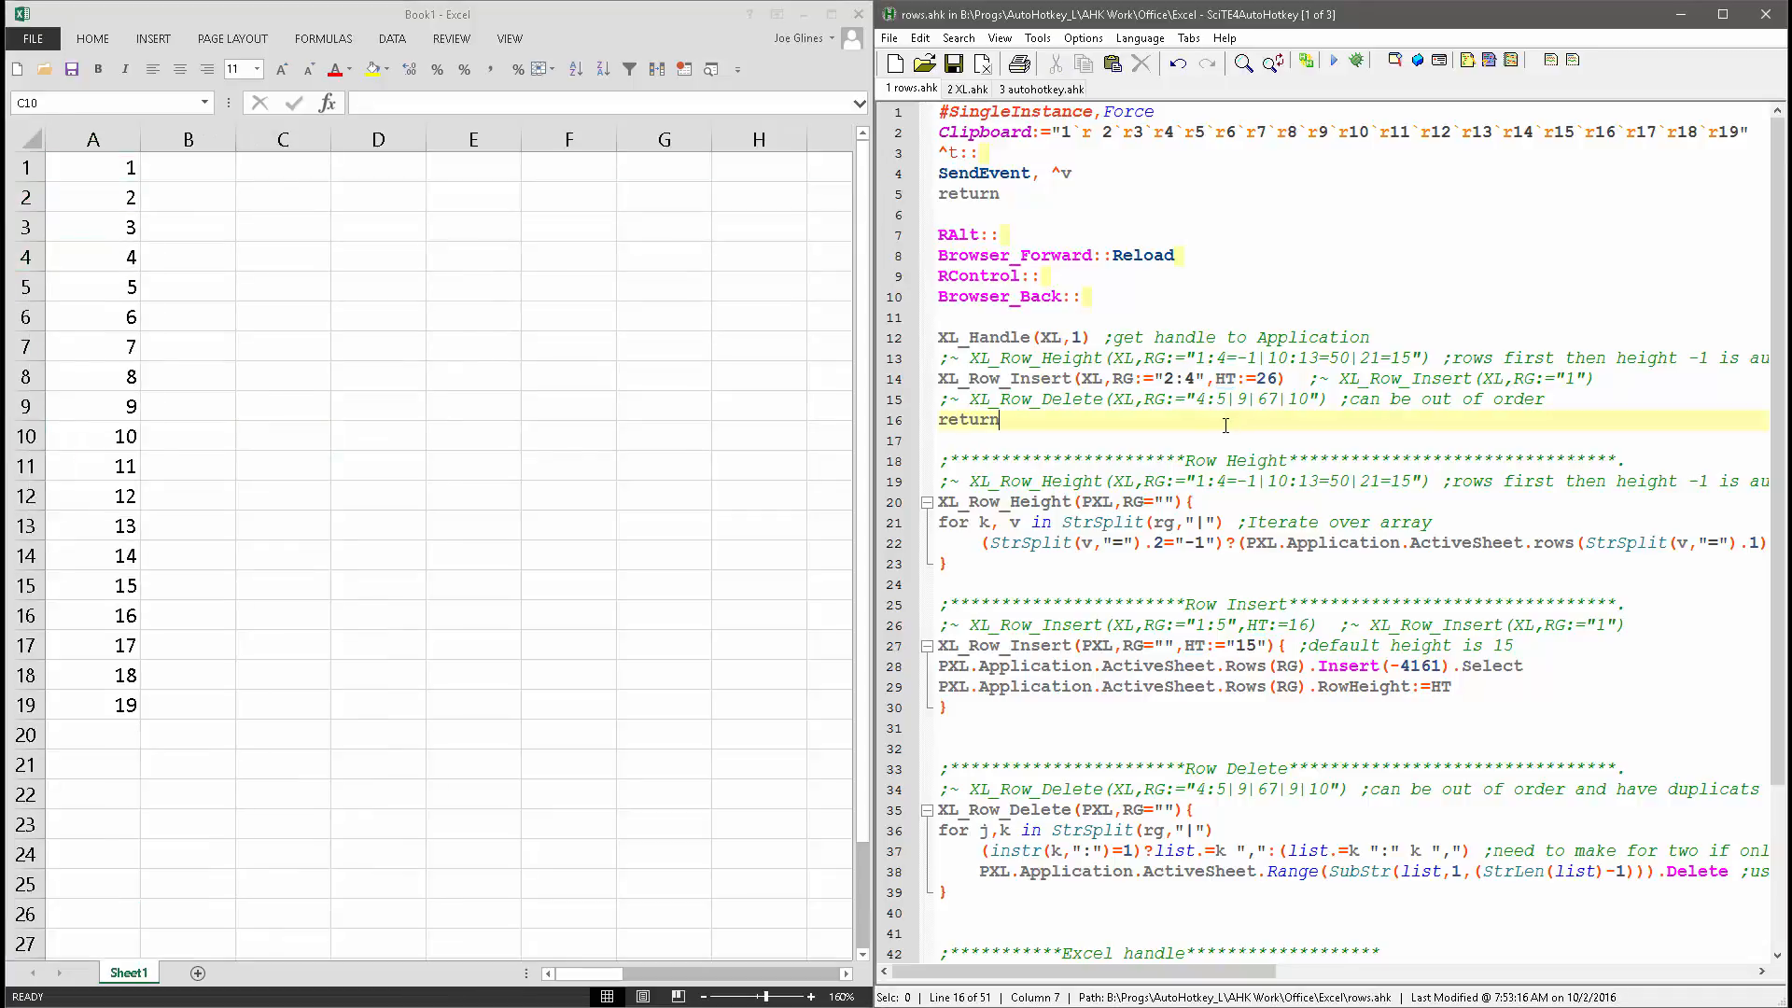
pyautogui.click(1165, 378)
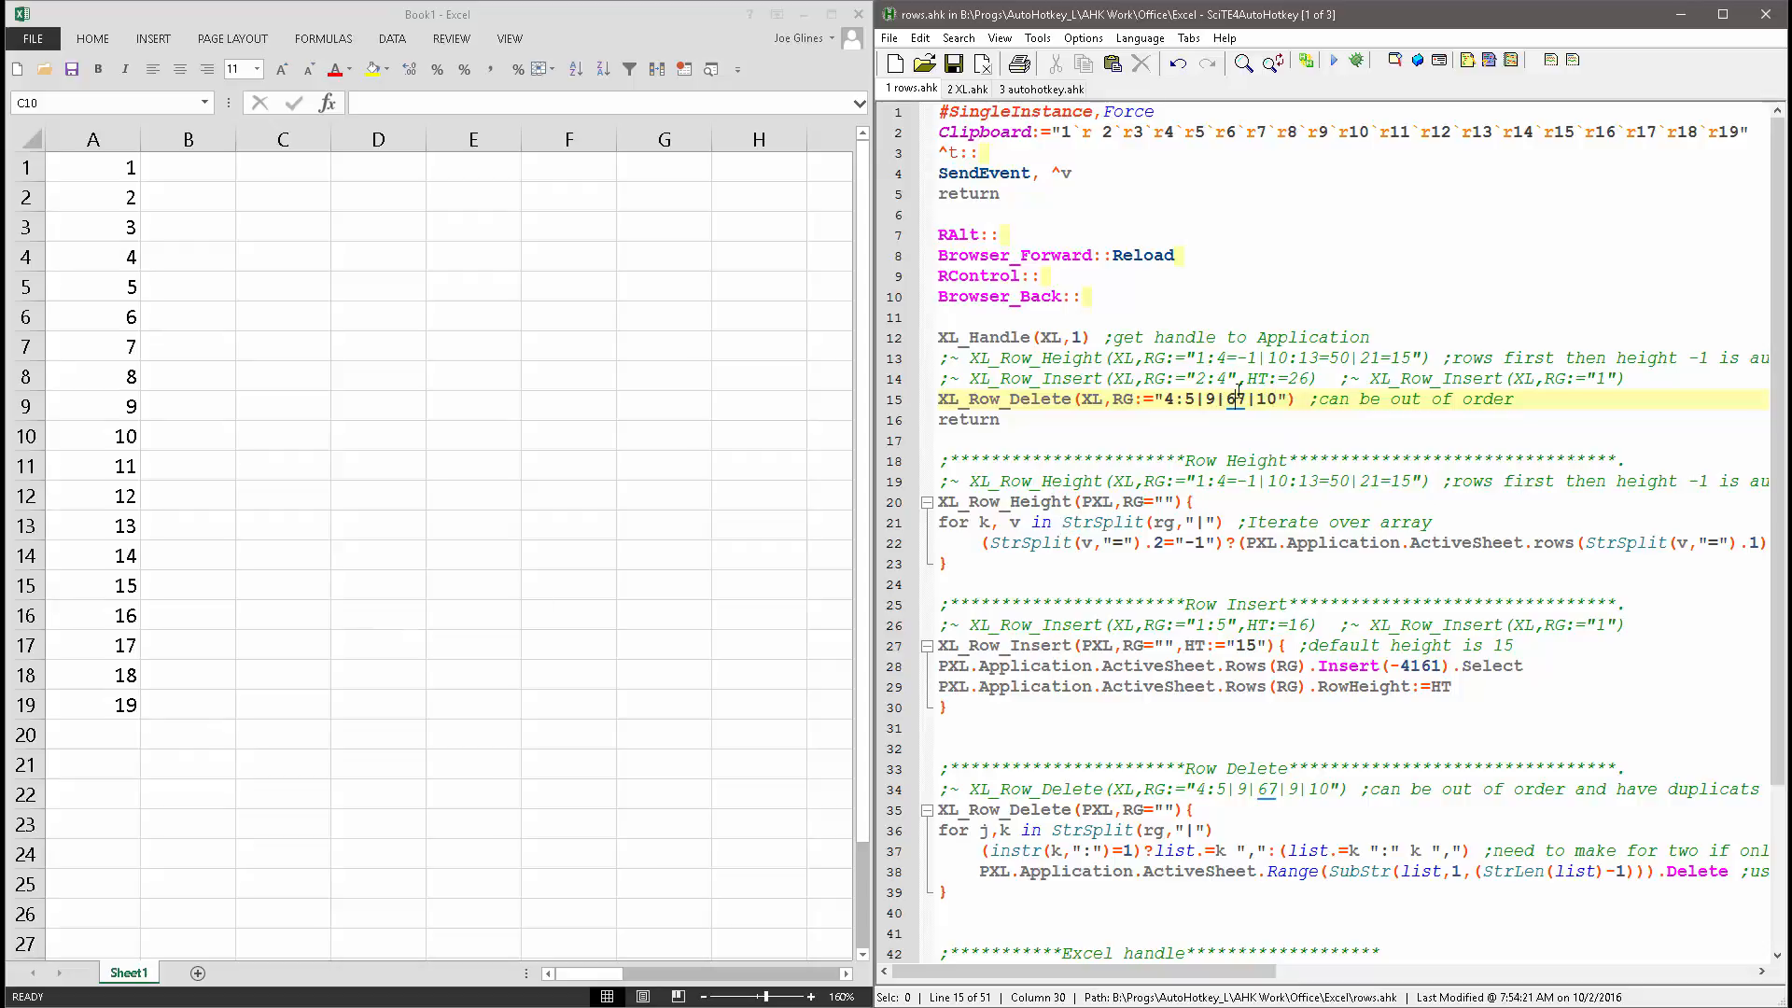
# Run XL_Row_Delete with range 4:5|9|67|10, removing rows 4, 5, 9 and 10.
pyautogui.click(1400, 378)
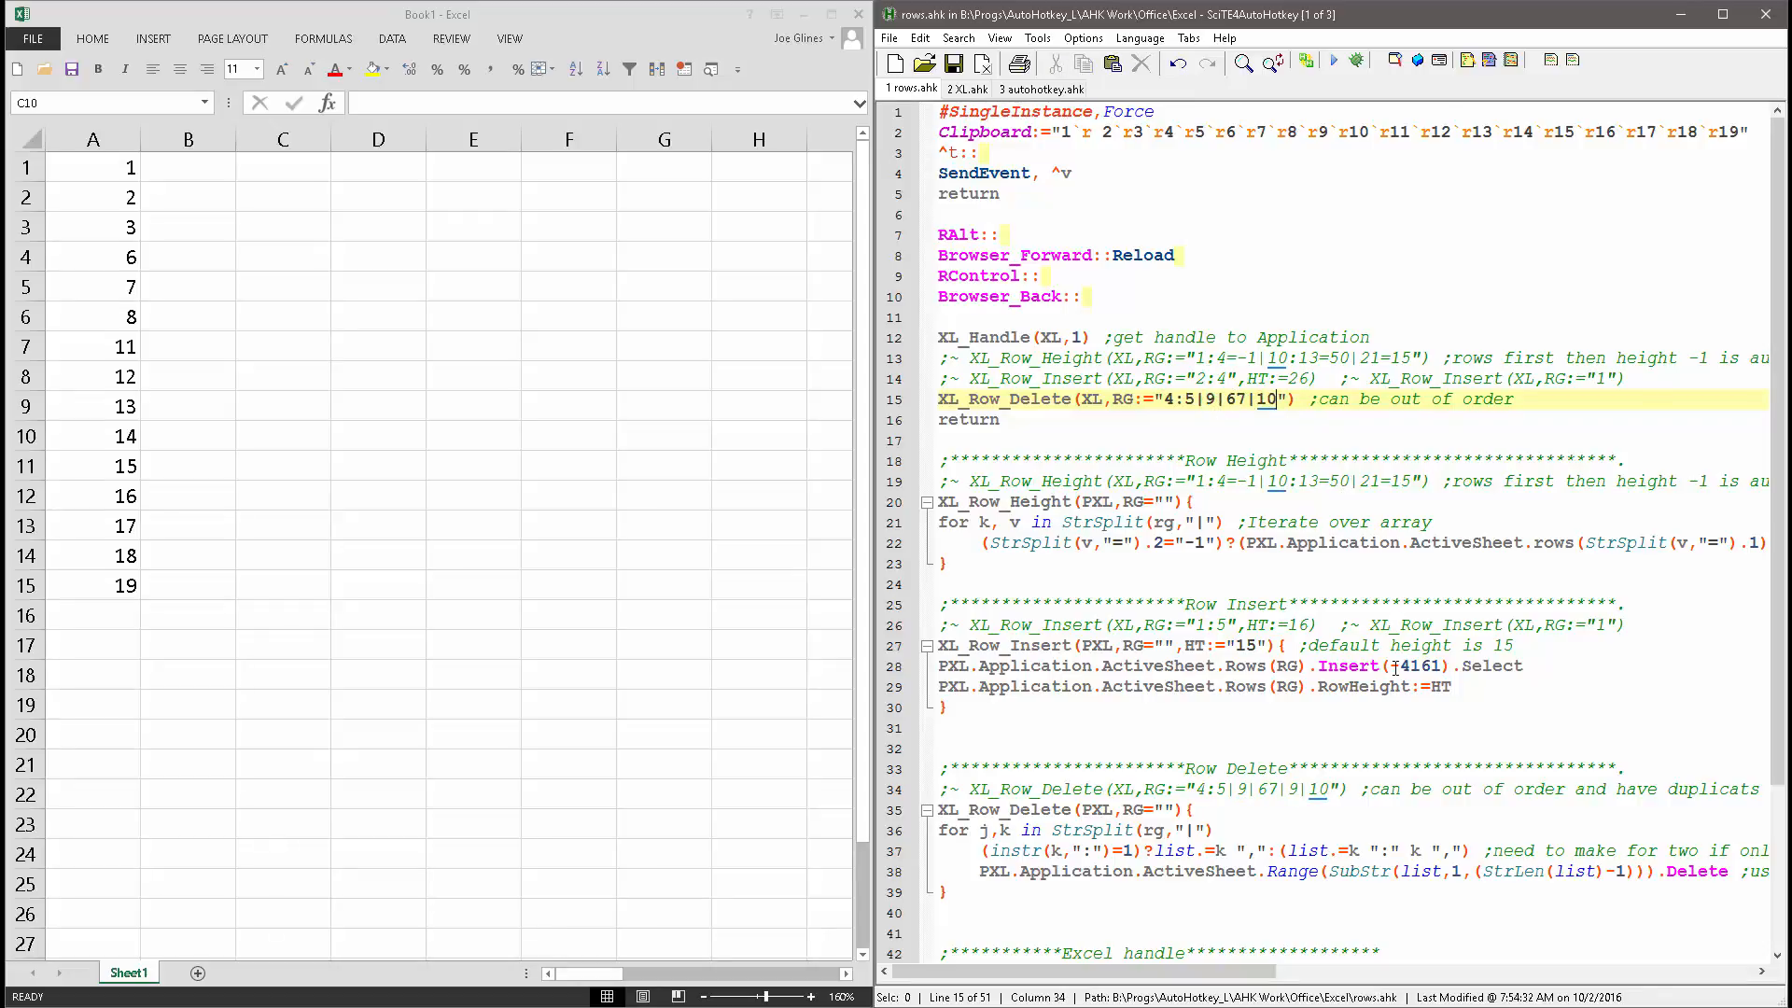
pyautogui.scroll(-3)
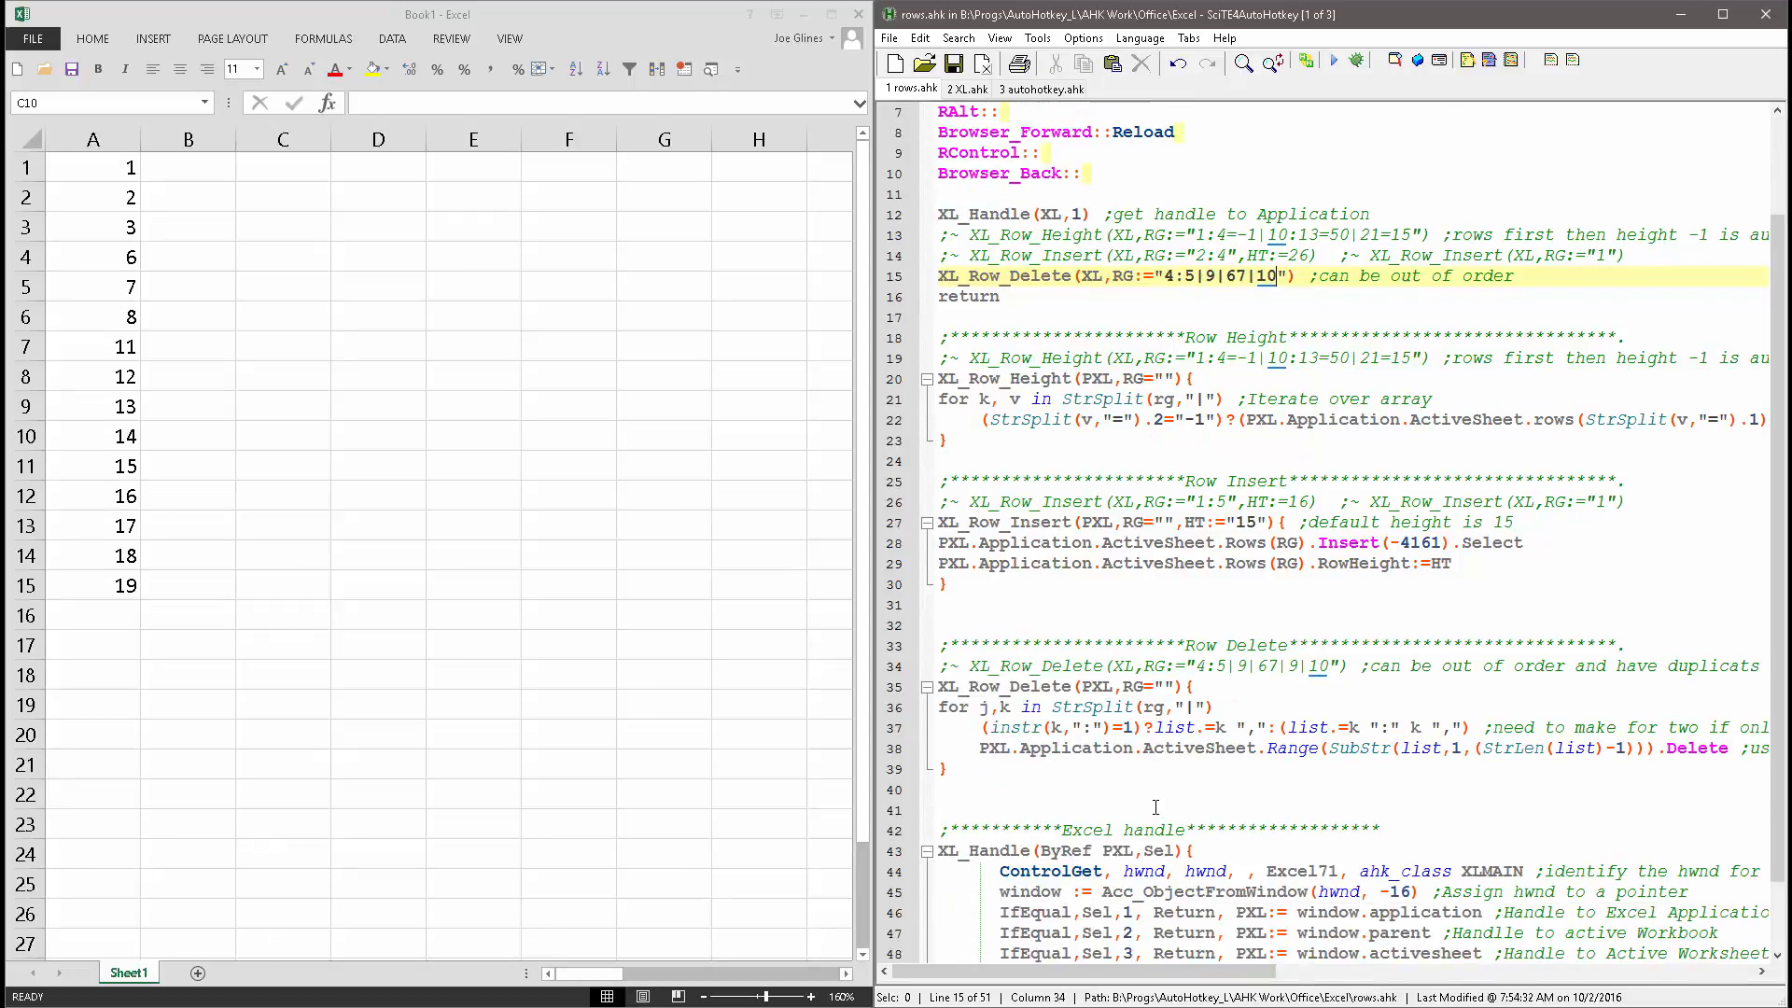
pyautogui.moveTo(1435, 766)
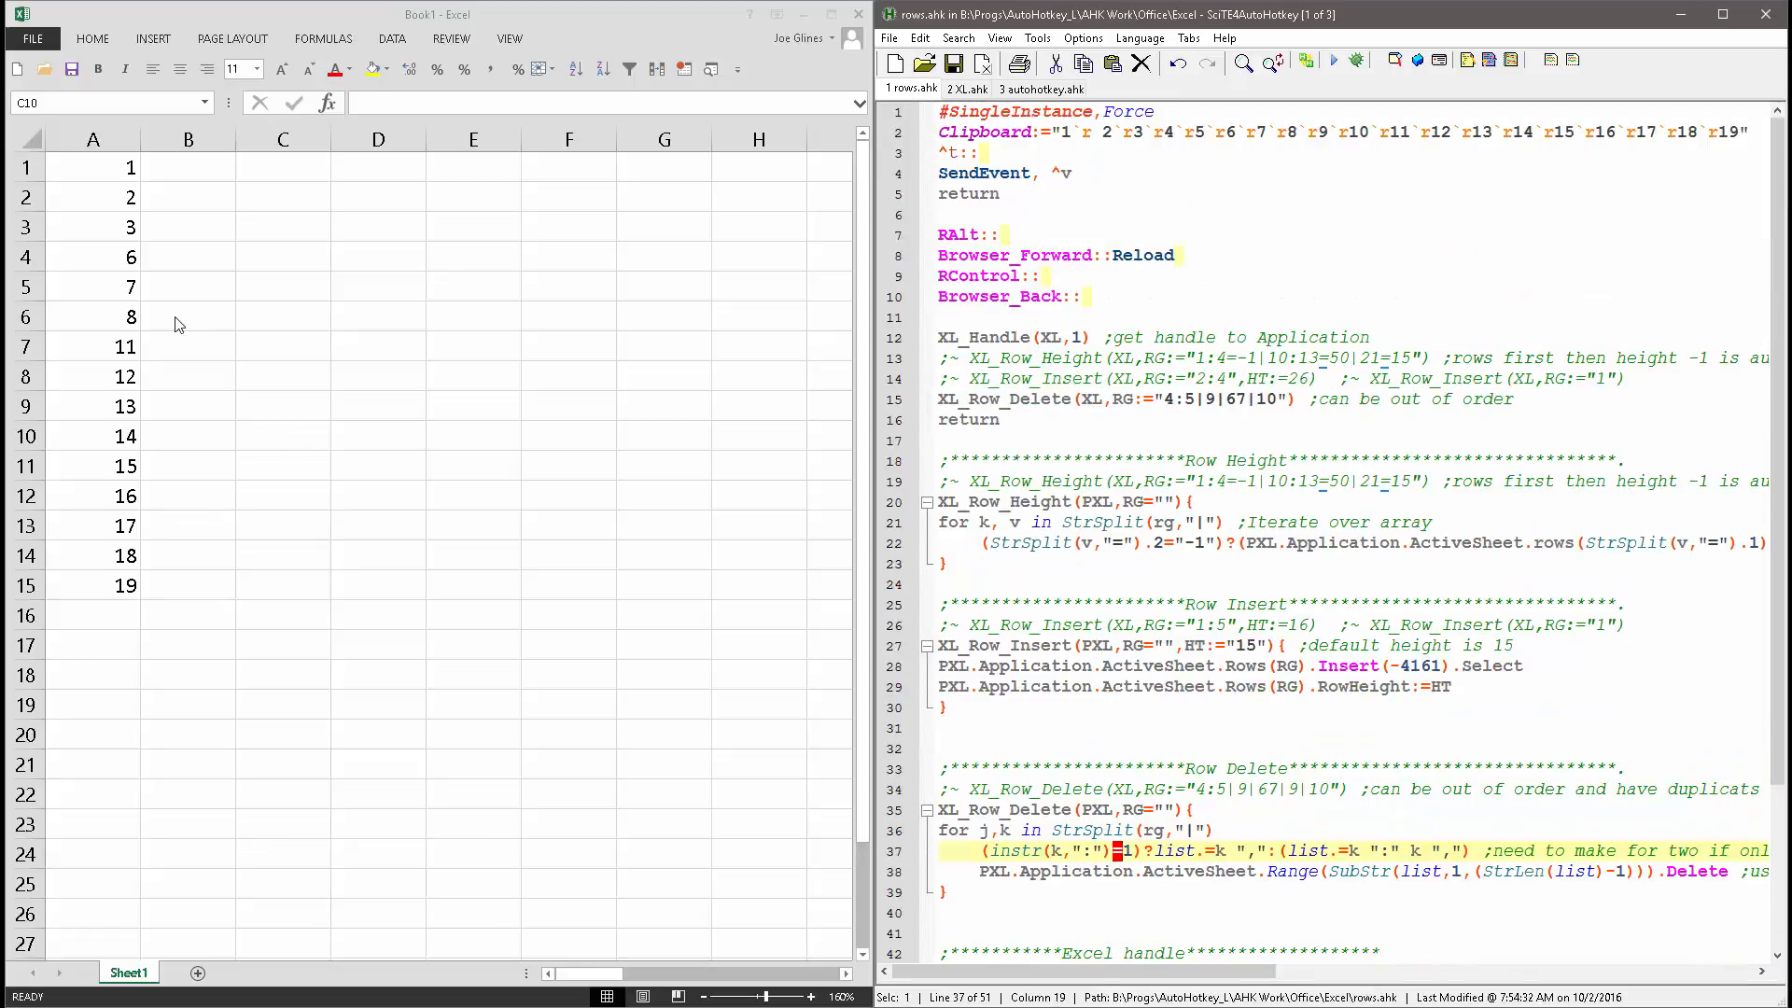
pyautogui.moveTo(443, 661)
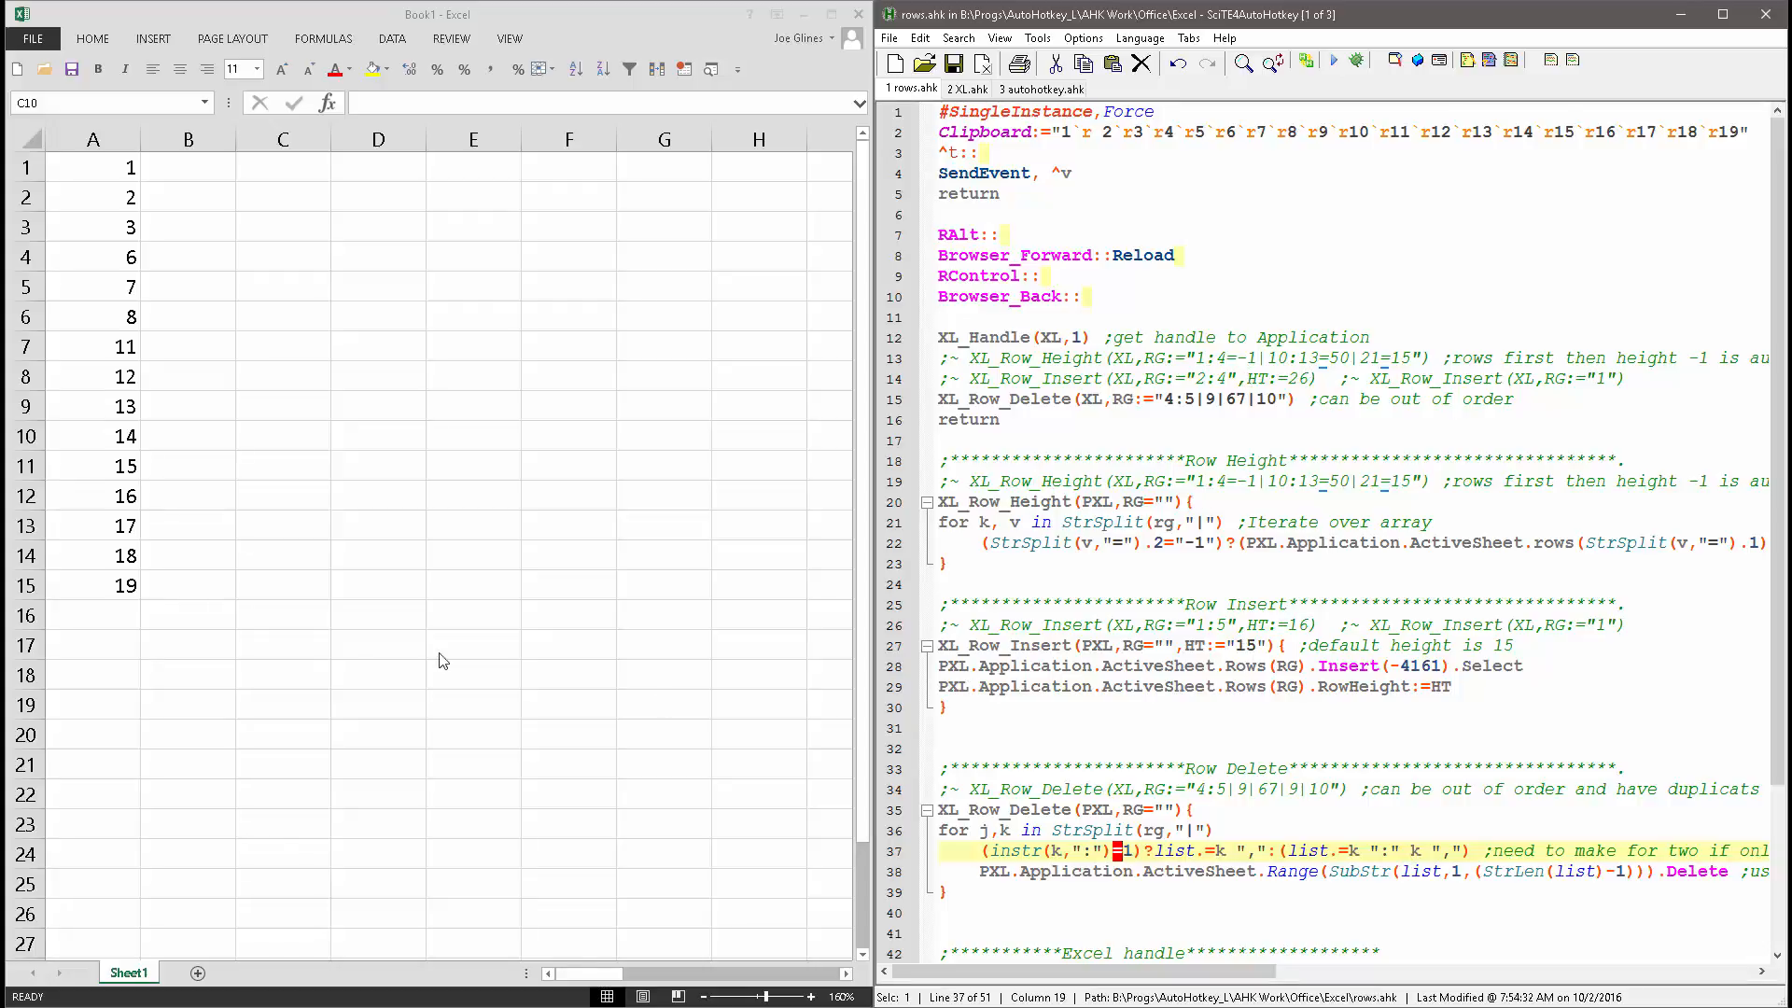